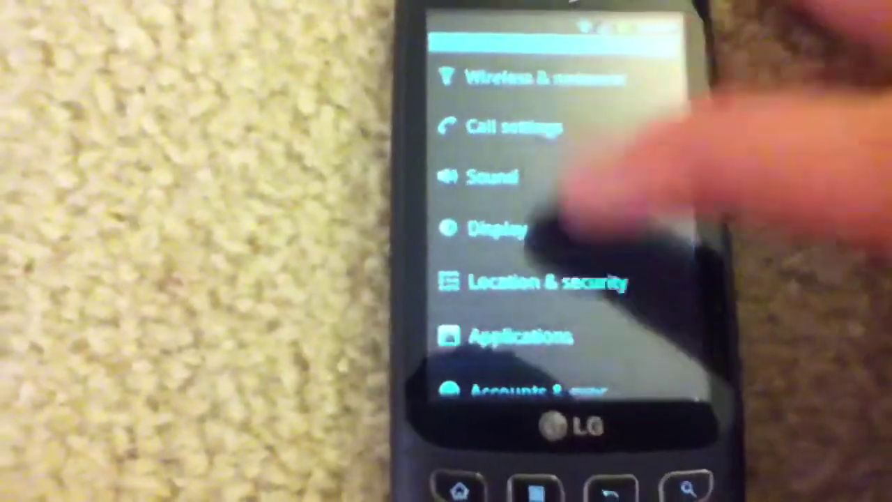
scroll("down", 3)
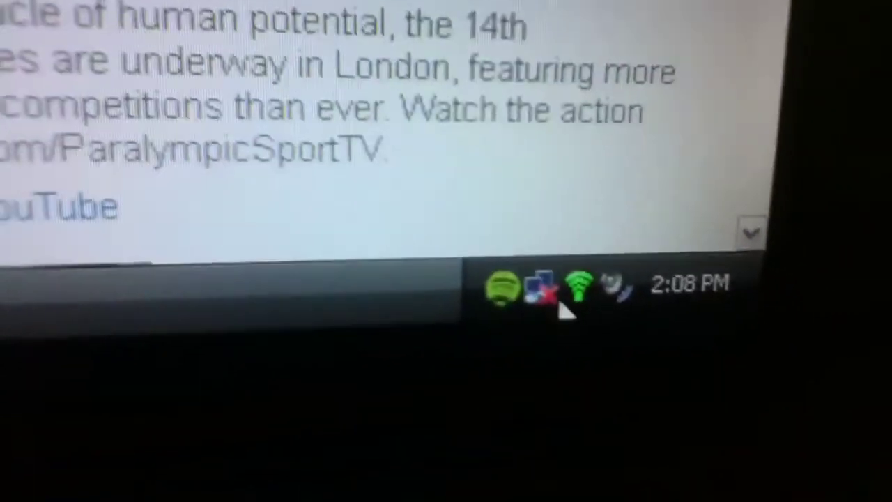
mouse_move(579, 289)
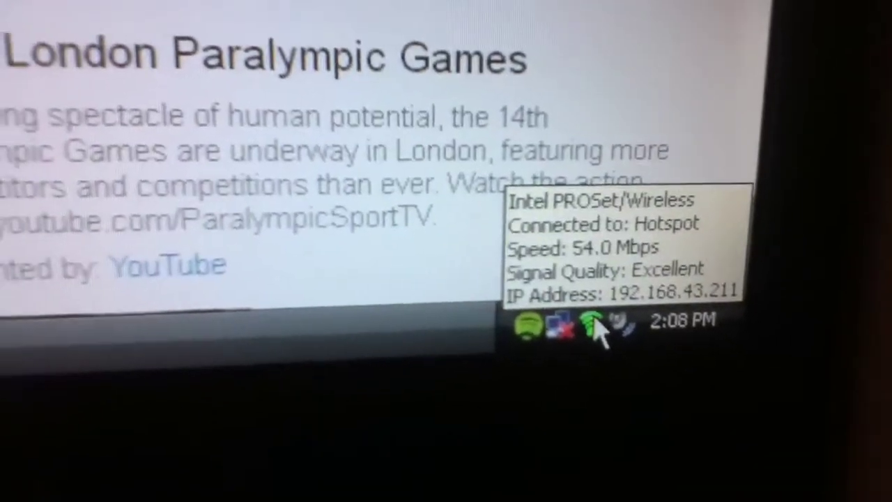